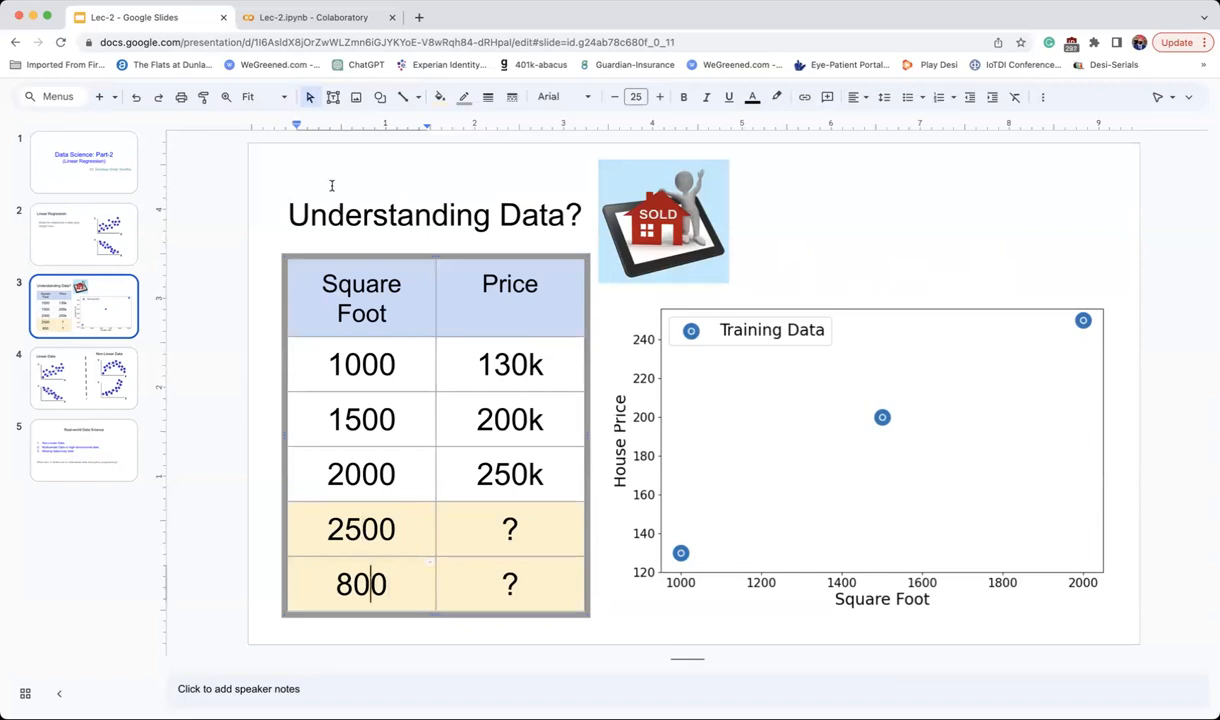
Return to the Google Slides tab and bring up slide 4 comparing Linear and Non-Linear Data
left_click(310, 16)
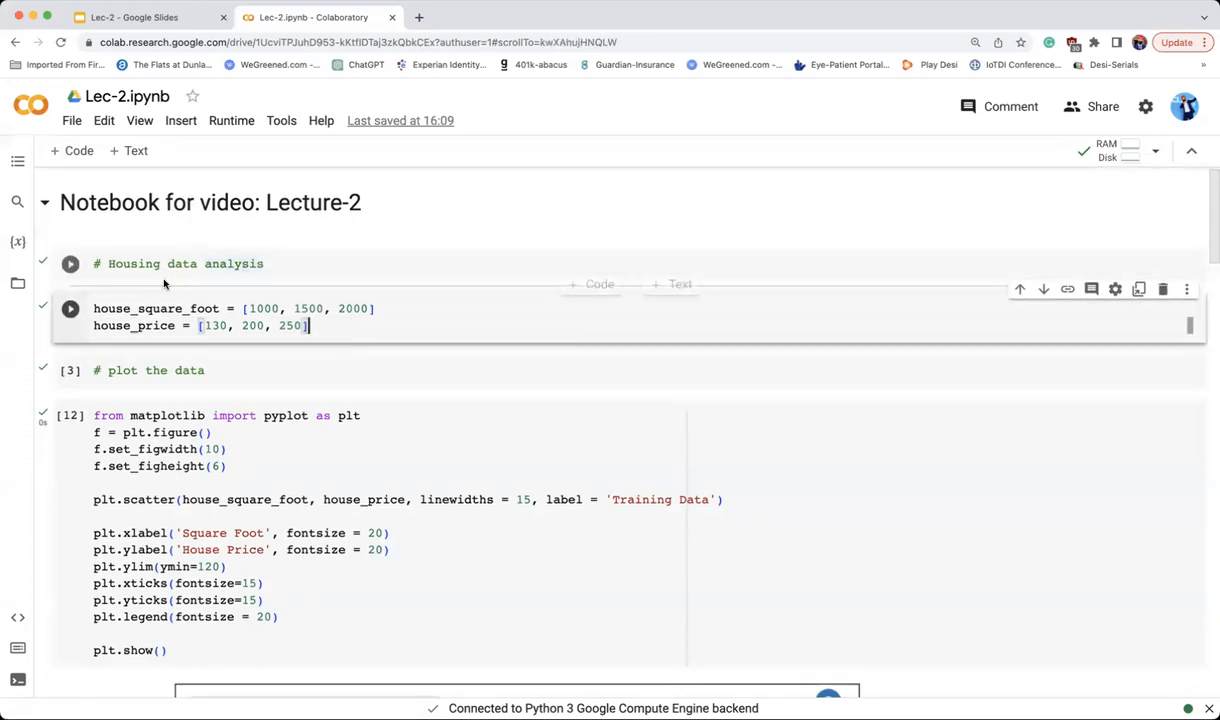
scroll("down", 3)
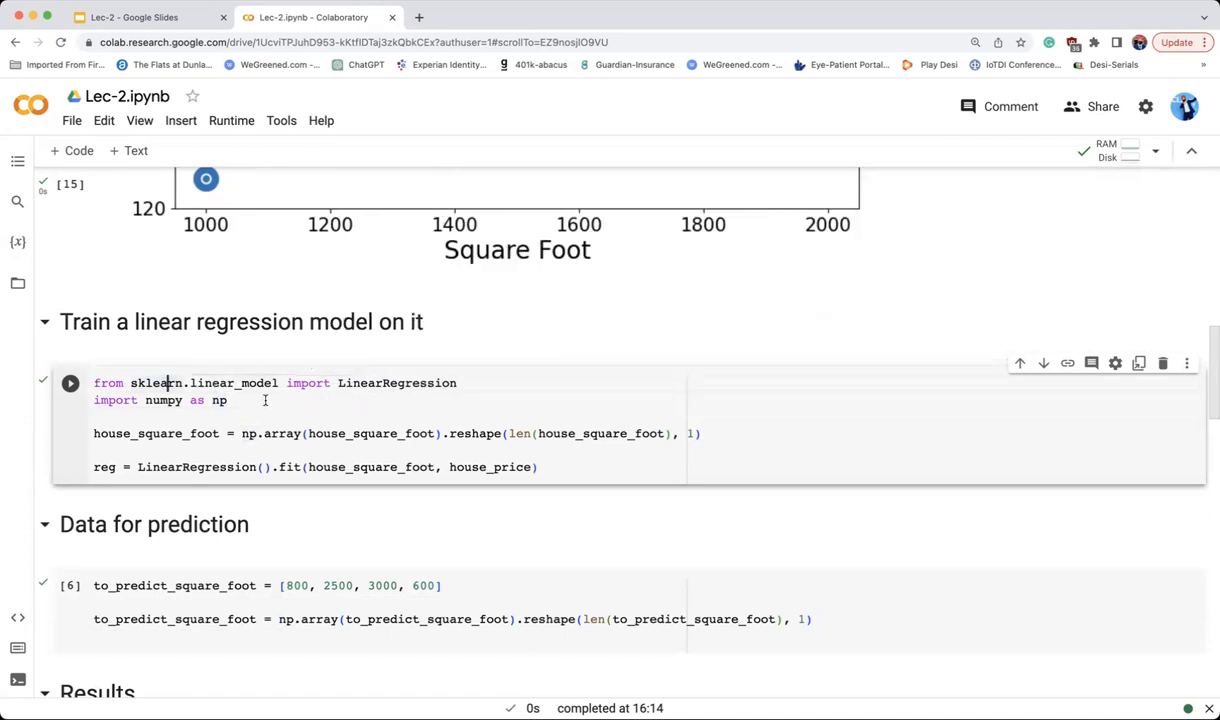
scroll("down", 3)
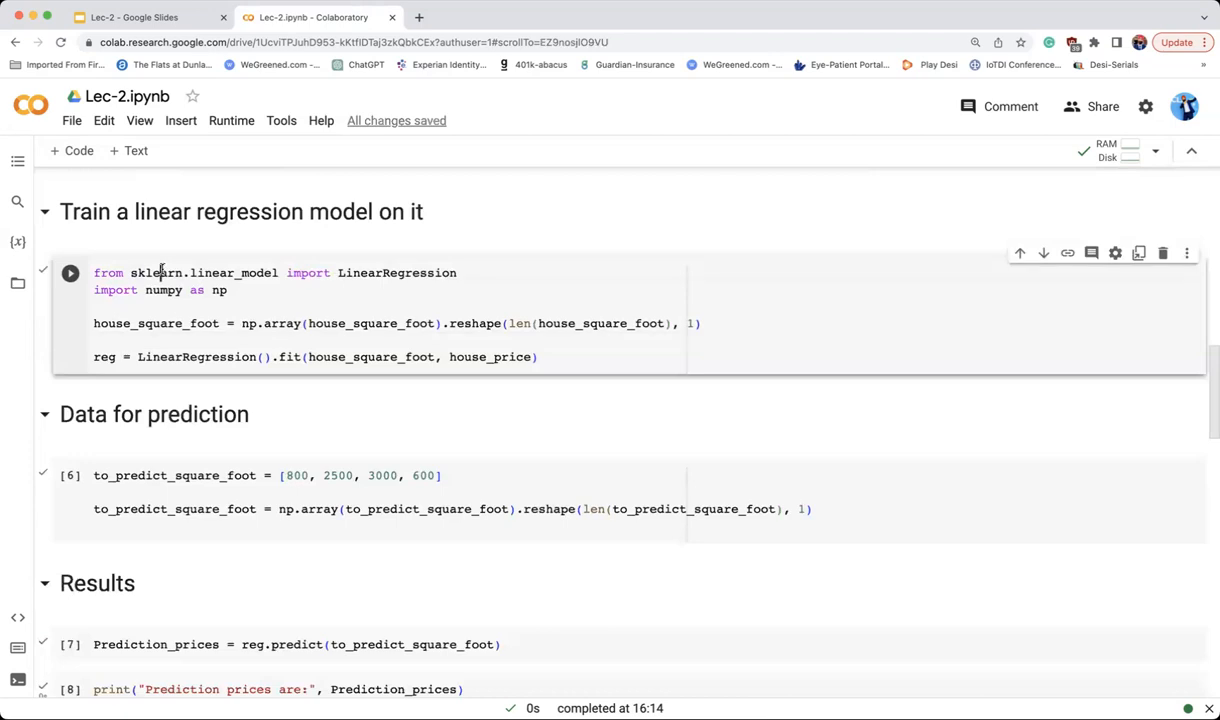
scroll("down", 3)
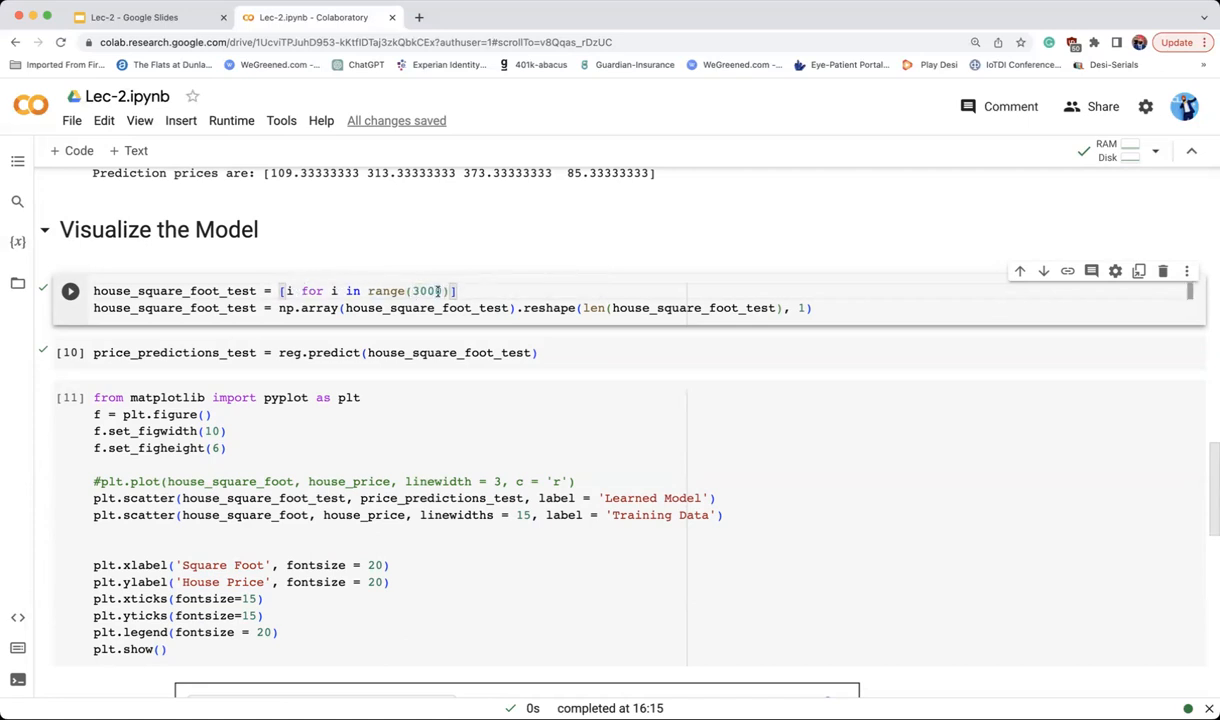
left_click(136, 16)
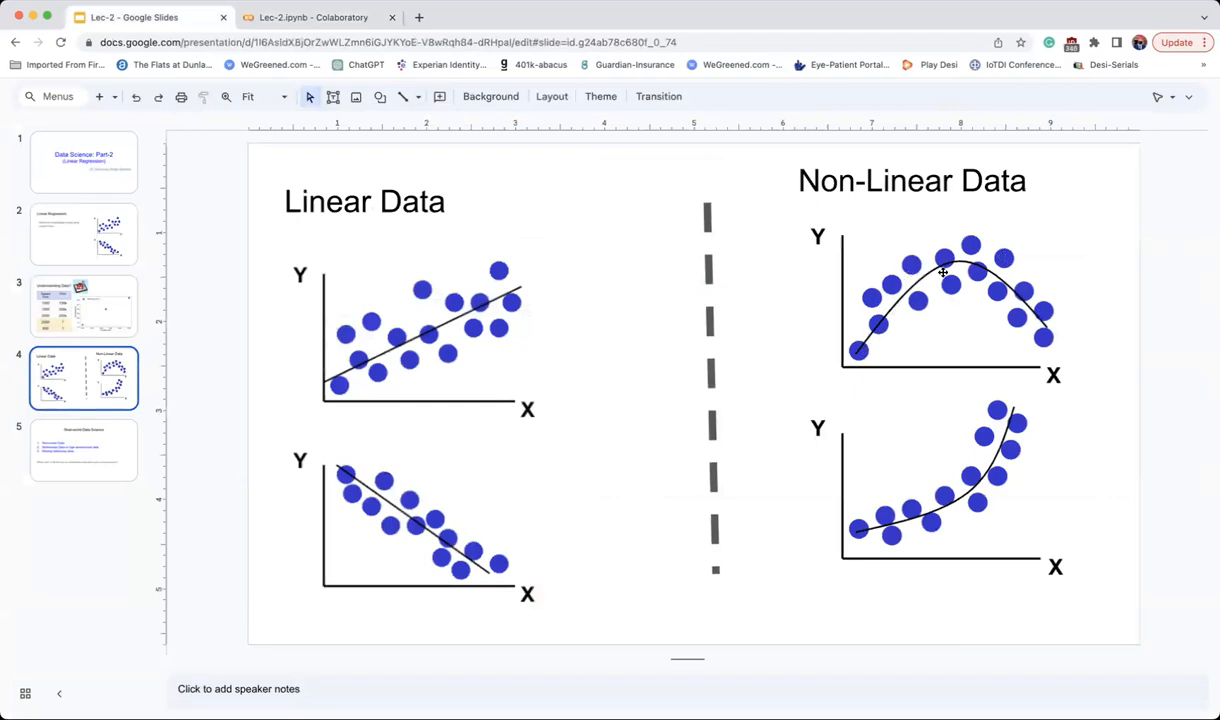